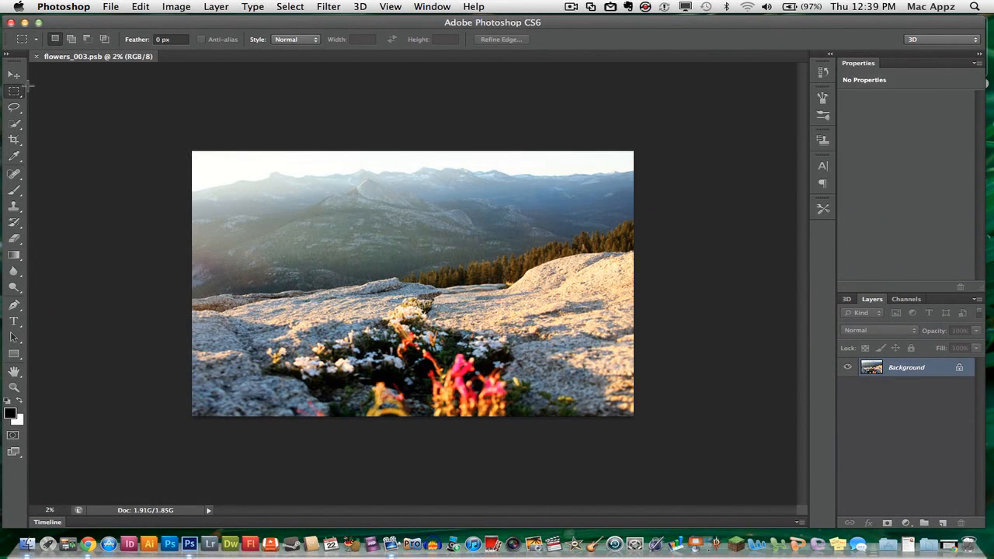
Create a new blank Untitled-1 document with the default File > New settings
{"action": "left_click", "coordinate": [13, 75]}
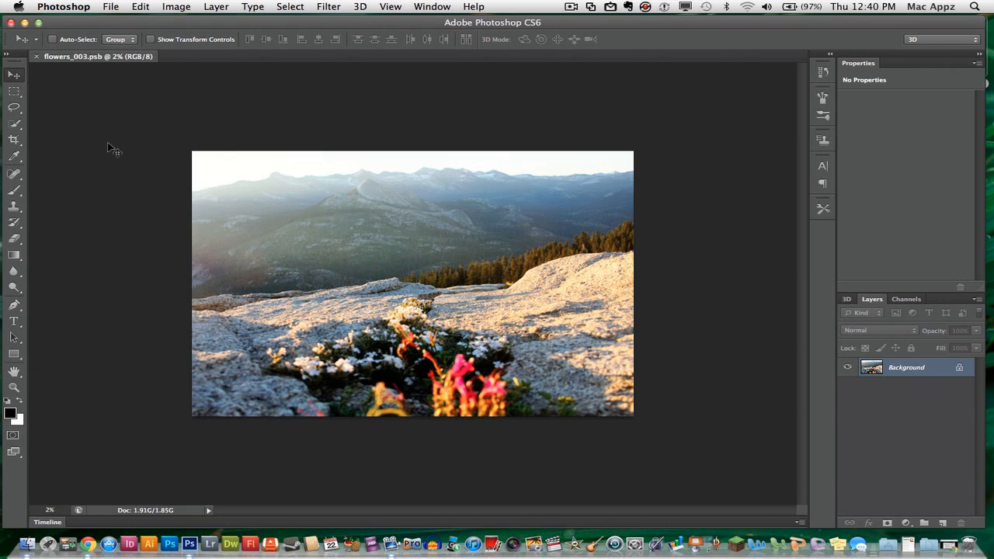
{"action": "mouse_move", "coordinate": [215, 88]}
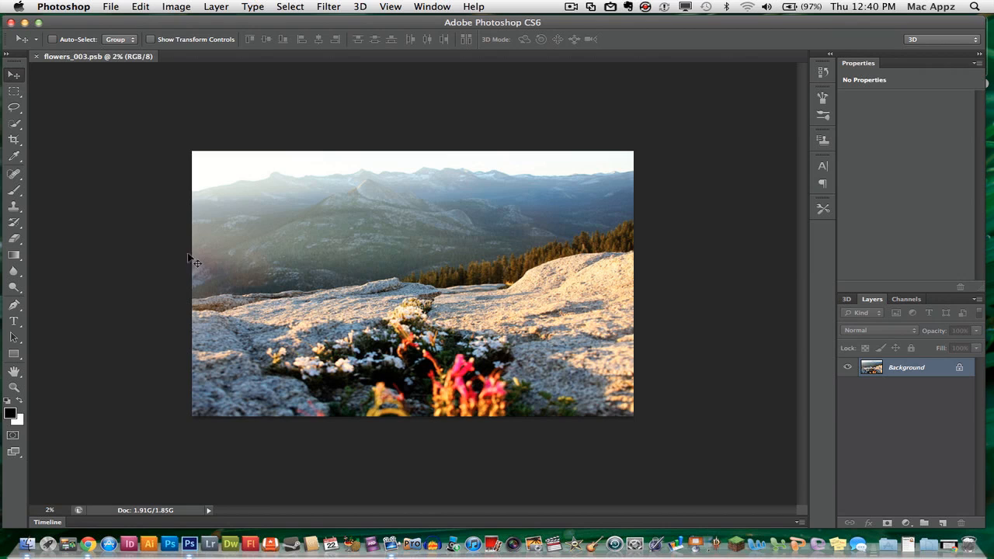
{"action": "mouse_move", "coordinate": [330, 101]}
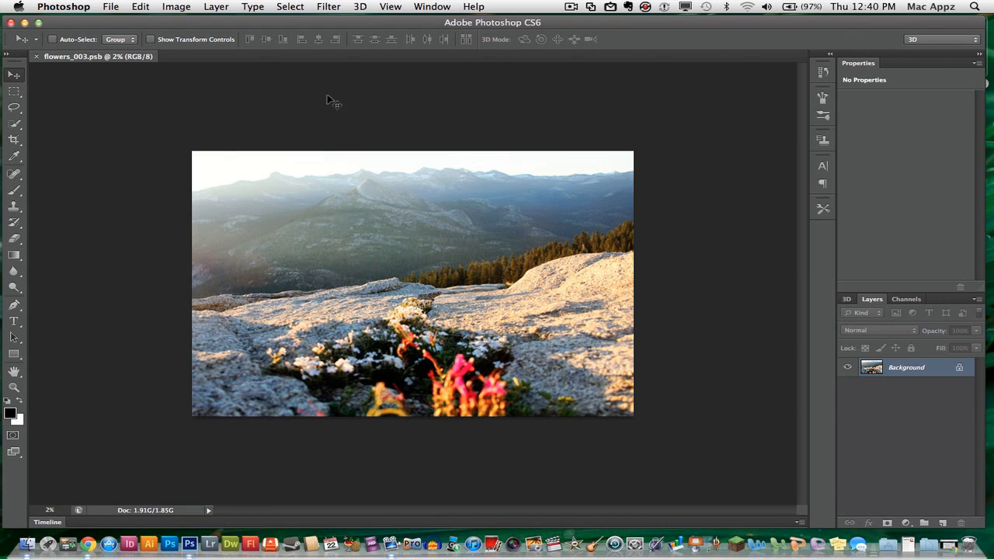
{"action": "mouse_move", "coordinate": [221, 200]}
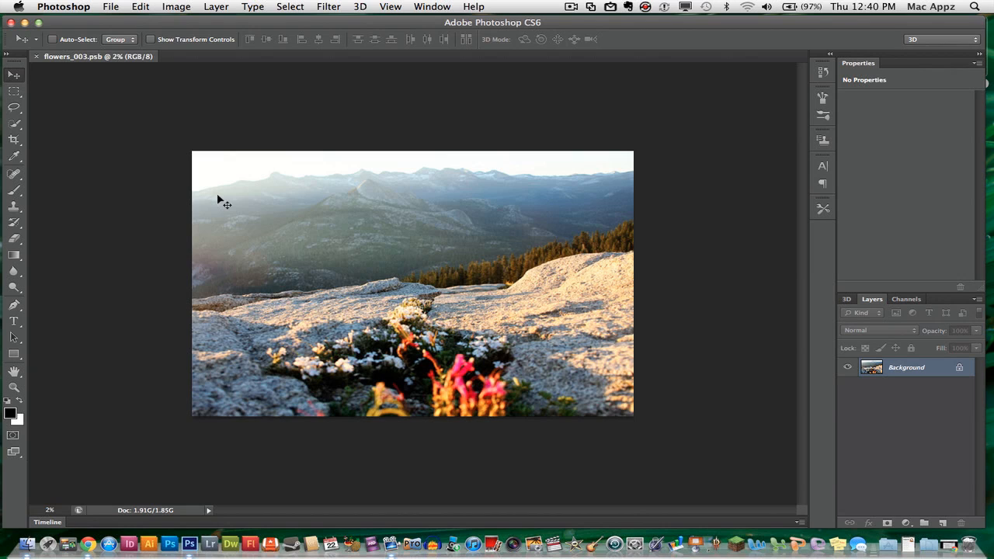
{"action": "mouse_move", "coordinate": [352, 189]}
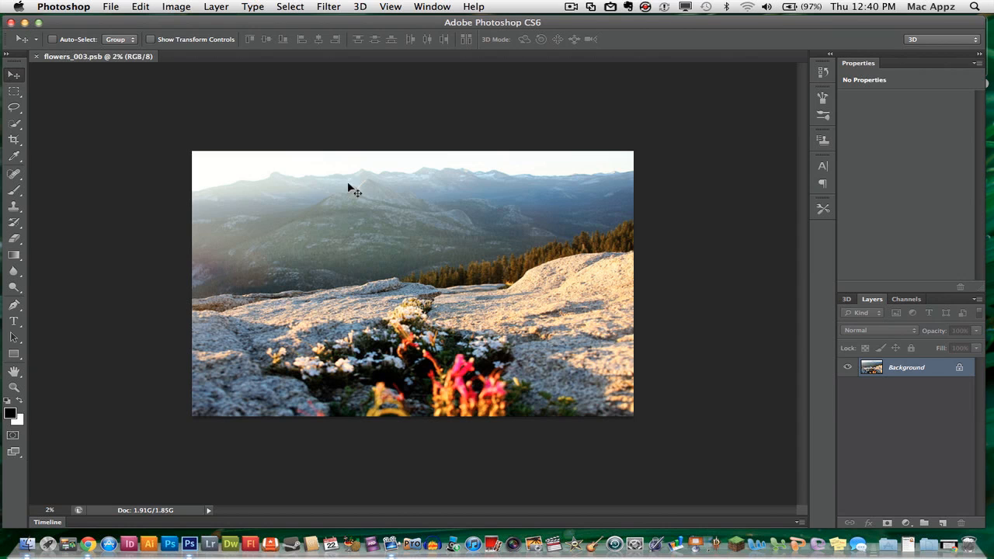
{"action": "left_click", "coordinate": [110, 6]}
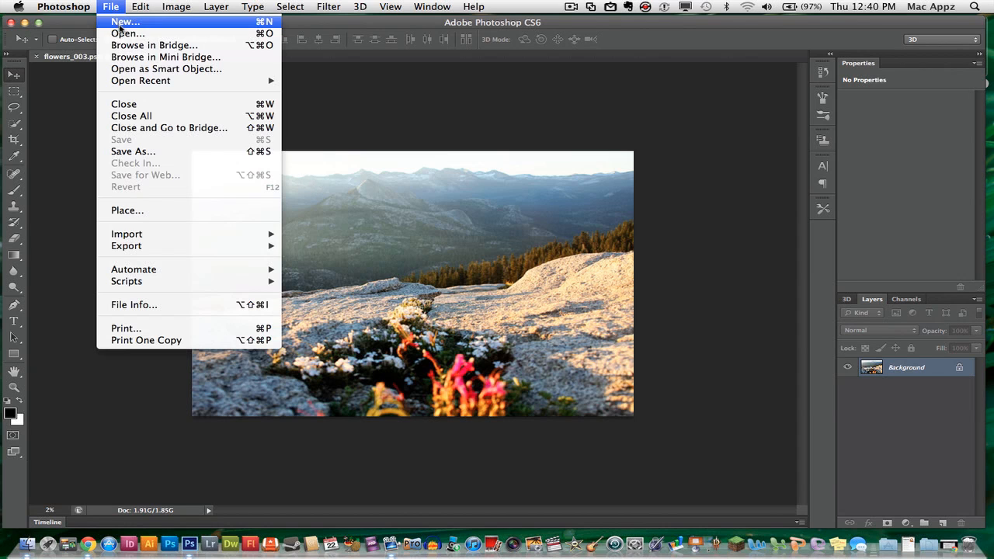
{"action": "left_click", "coordinate": [422, 118]}
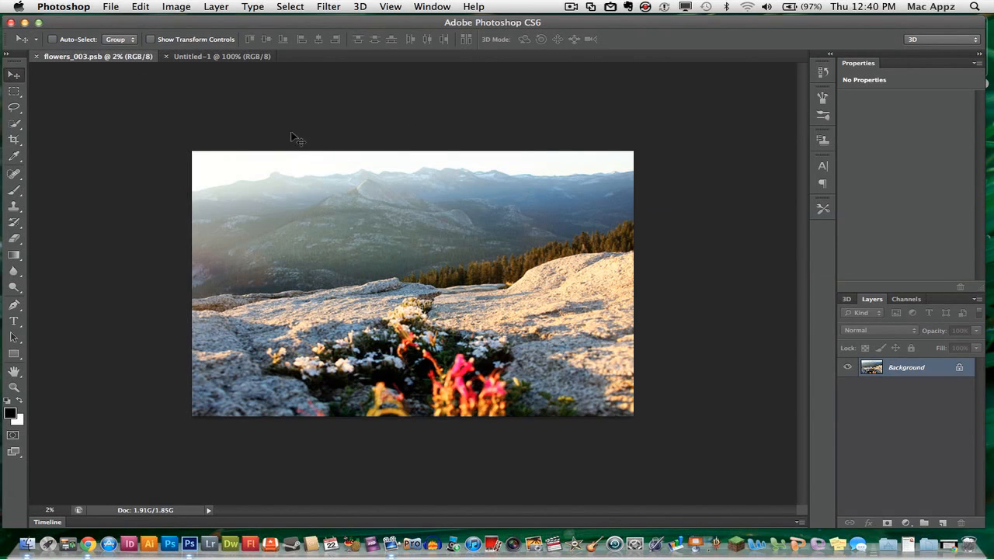
{"action": "mouse_move", "coordinate": [330, 301]}
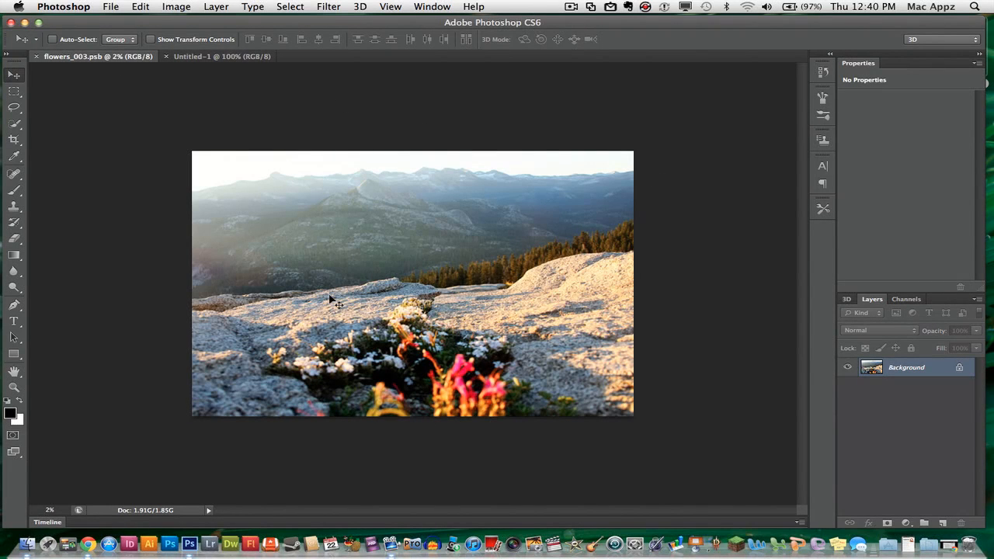
{"action": "mouse_move", "coordinate": [198, 381]}
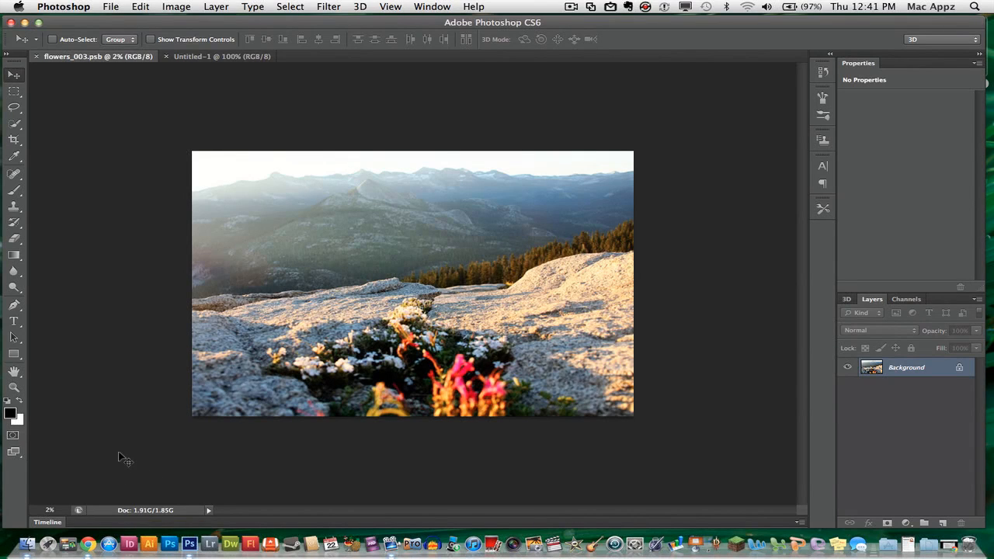
{"action": "mouse_move", "coordinate": [303, 248]}
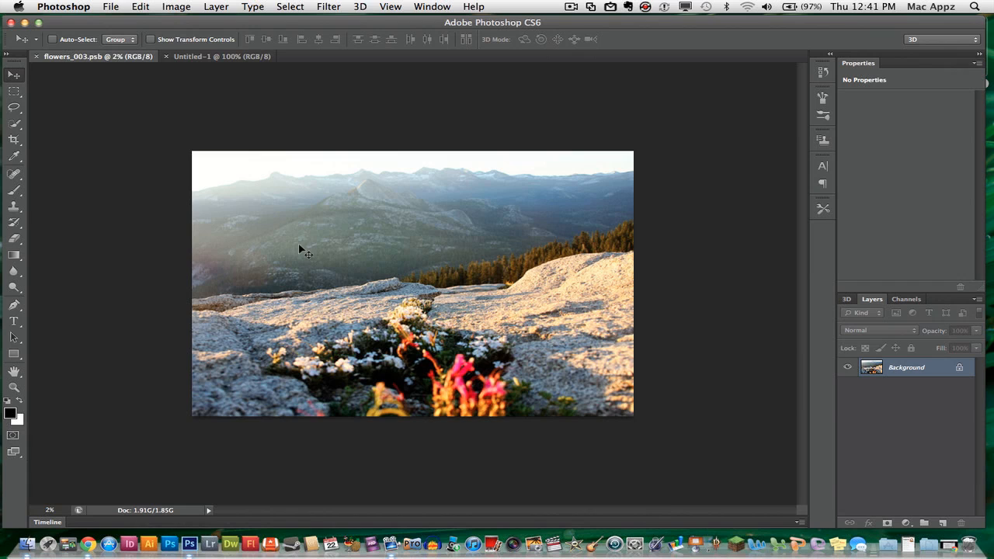
{"action": "mouse_move", "coordinate": [284, 207]}
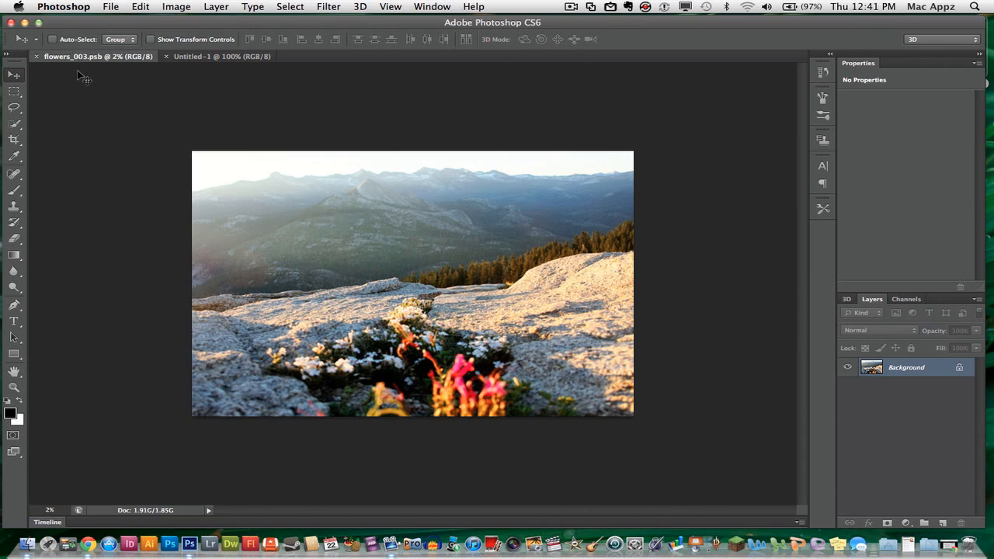
{"action": "mouse_move", "coordinate": [429, 193]}
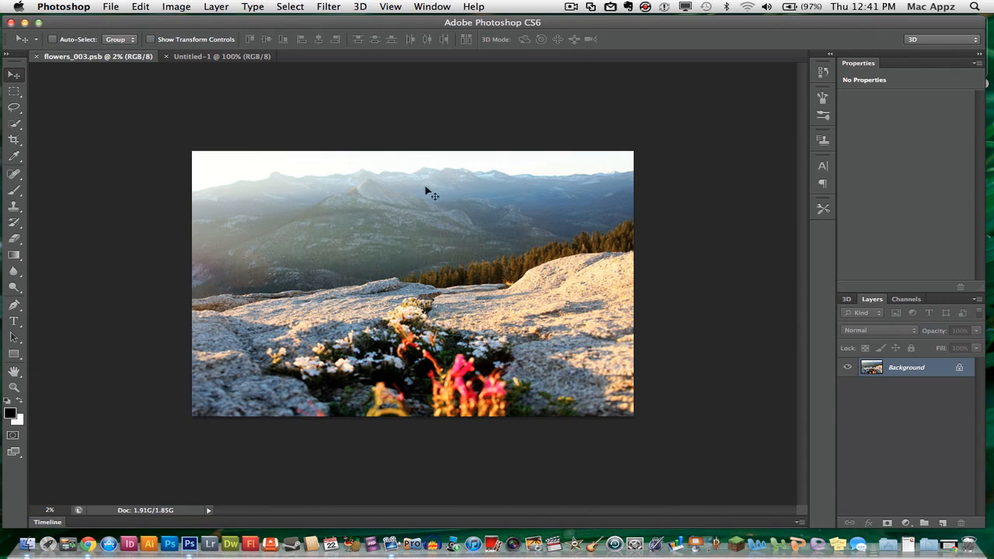
Save the flowers image to the Desktop as 'Background Save Features.psb' in Large Document Format
{"action": "left_click", "coordinate": [110, 6]}
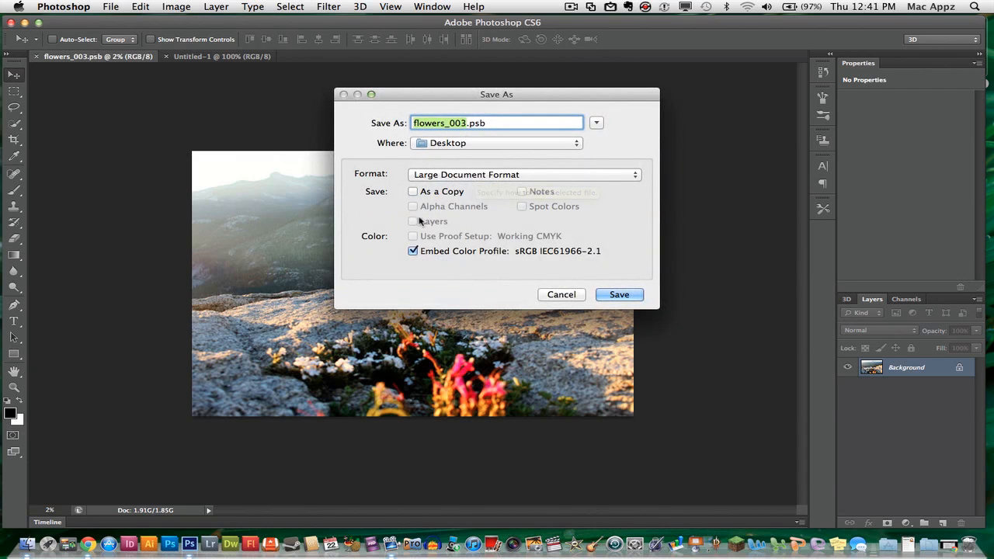
{"action": "type", "text": "Background Save Feature"}
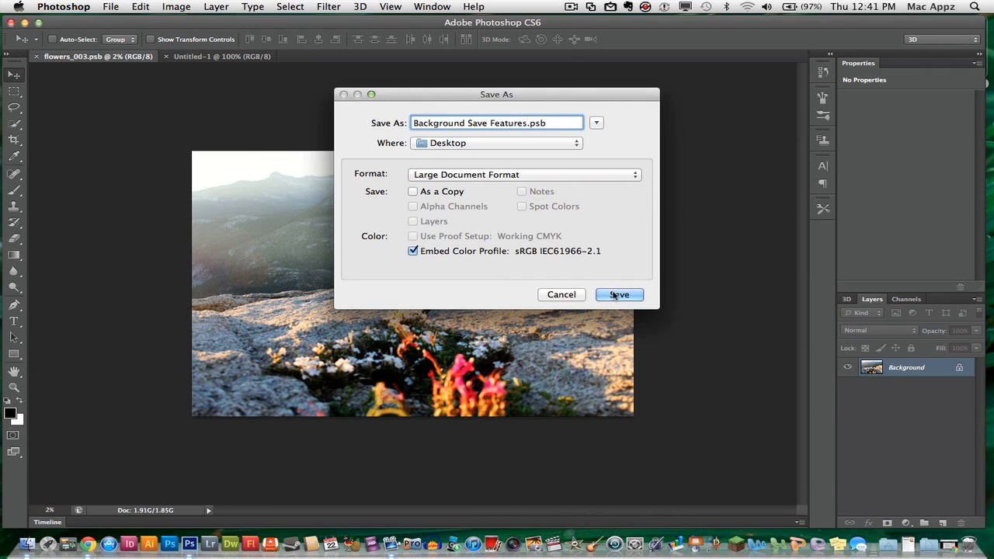
{"action": "left_click", "coordinate": [619, 294]}
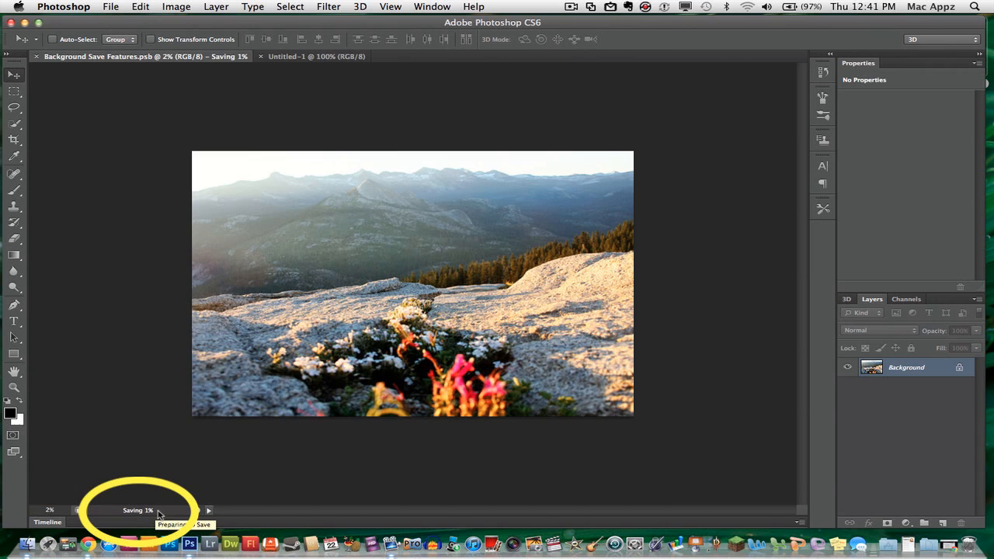
{"action": "mouse_move", "coordinate": [134, 503]}
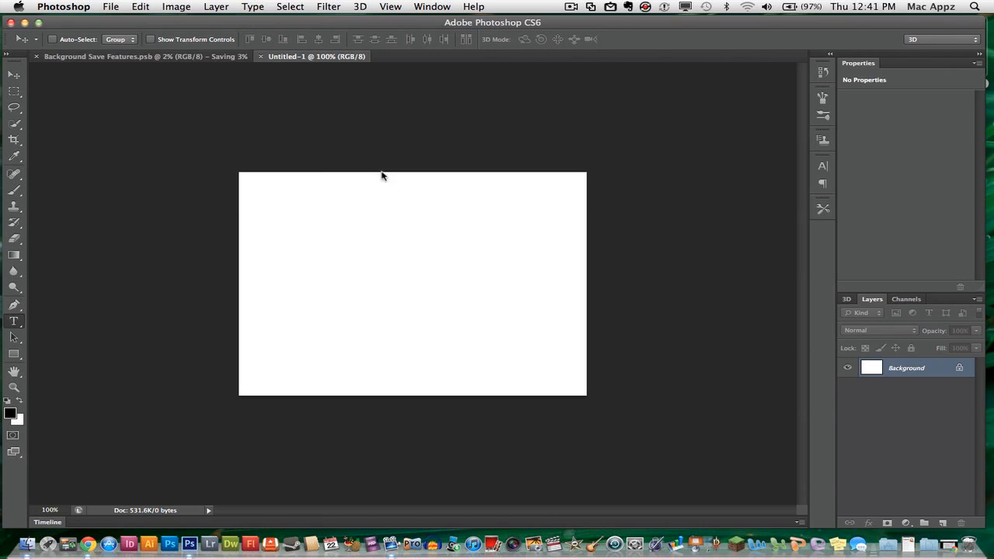
{"action": "mouse_move", "coordinate": [146, 510]}
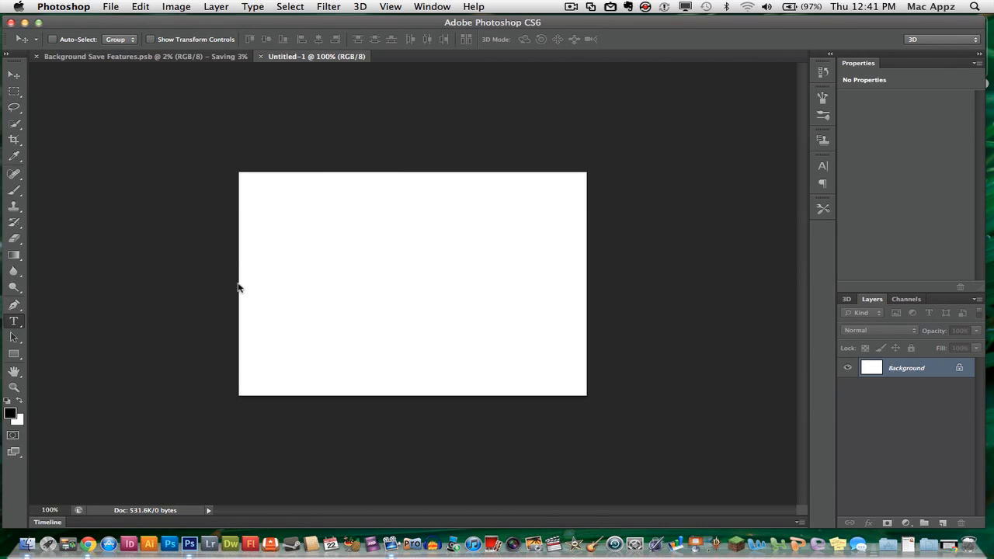
{"action": "mouse_move", "coordinate": [248, 73]}
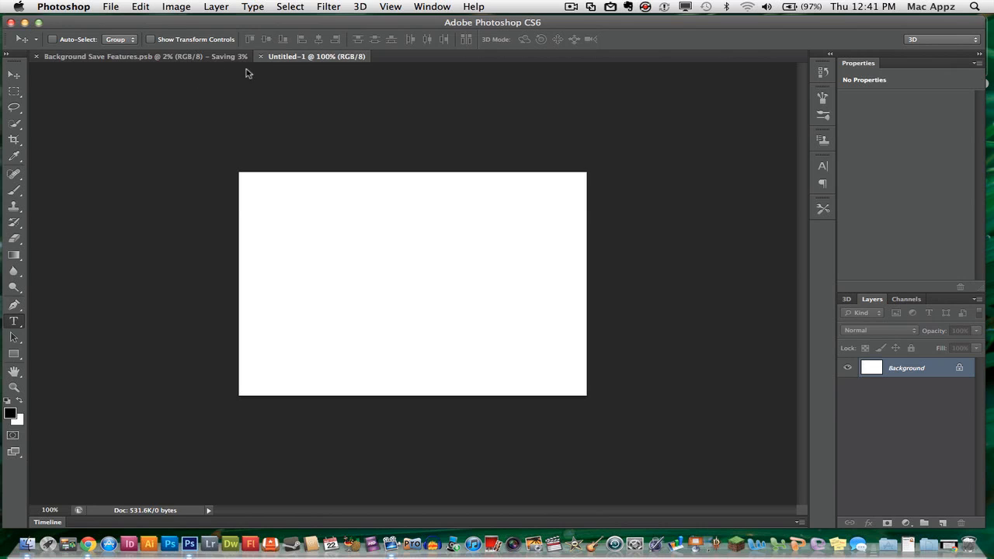
{"action": "mouse_move", "coordinate": [327, 220]}
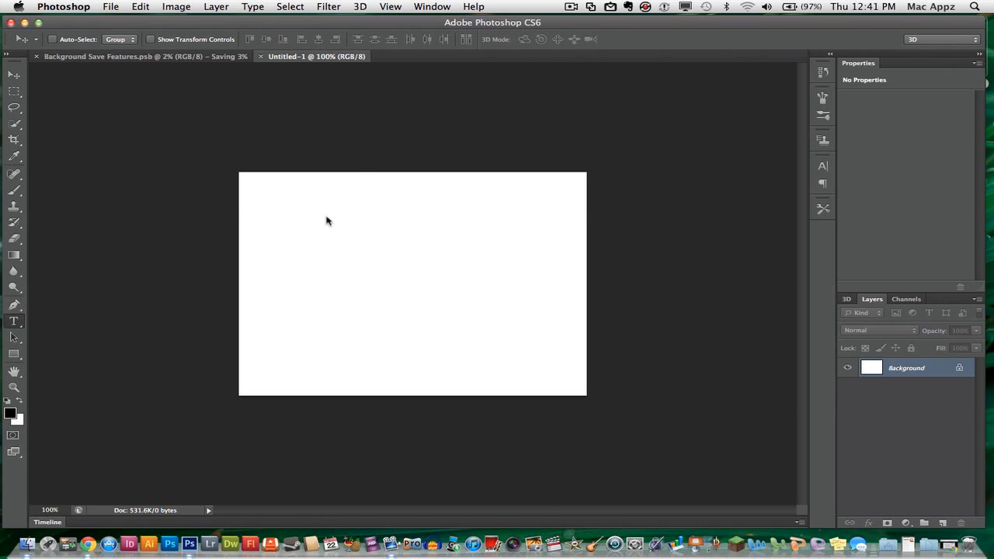
{"action": "mouse_move", "coordinate": [316, 244]}
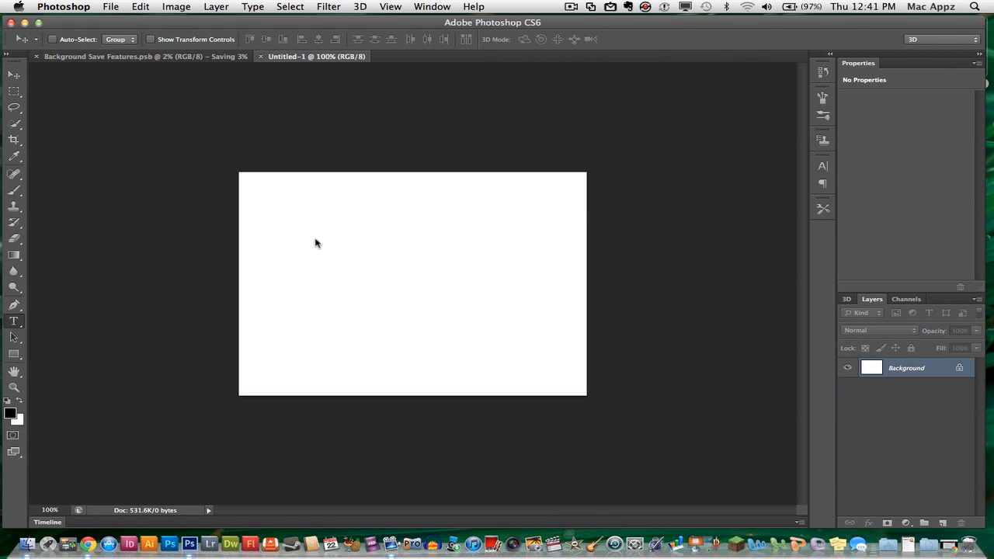
{"action": "mouse_move", "coordinate": [227, 145]}
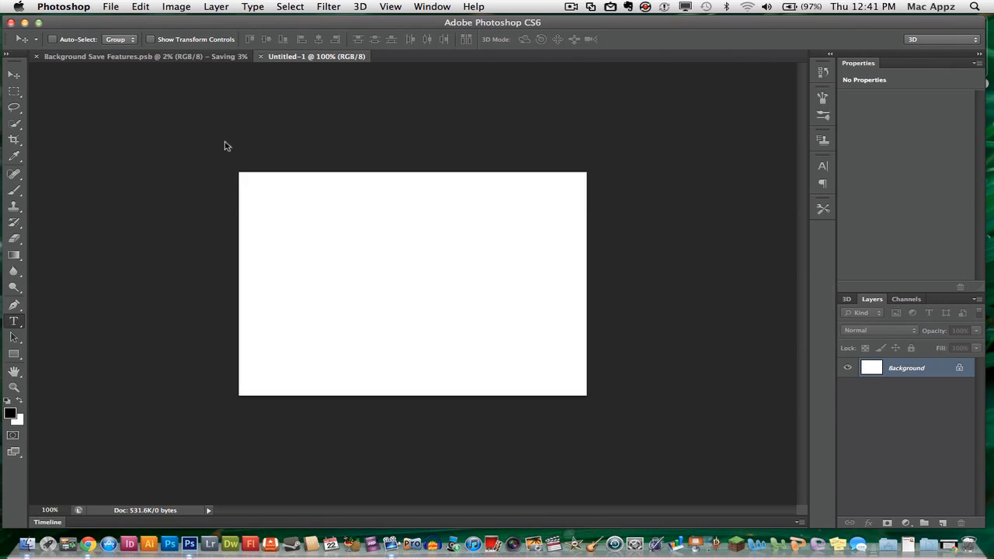
{"action": "mouse_move", "coordinate": [369, 309]}
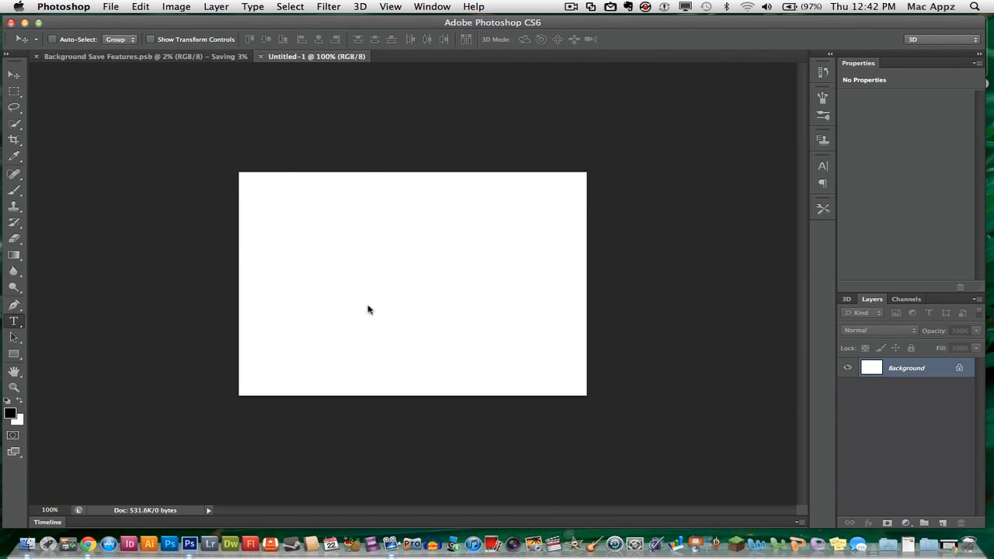
{"action": "mouse_move", "coordinate": [262, 223]}
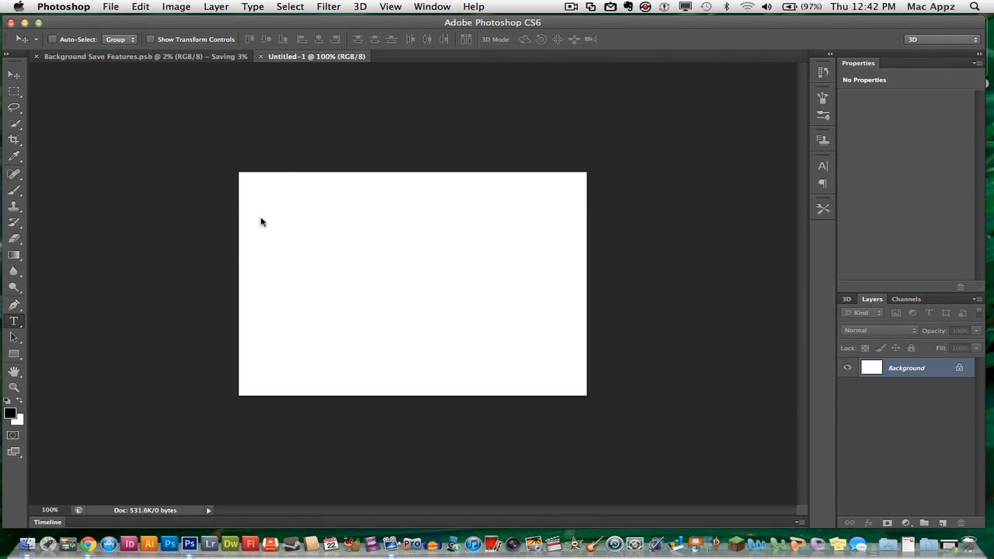
{"action": "mouse_move", "coordinate": [343, 228]}
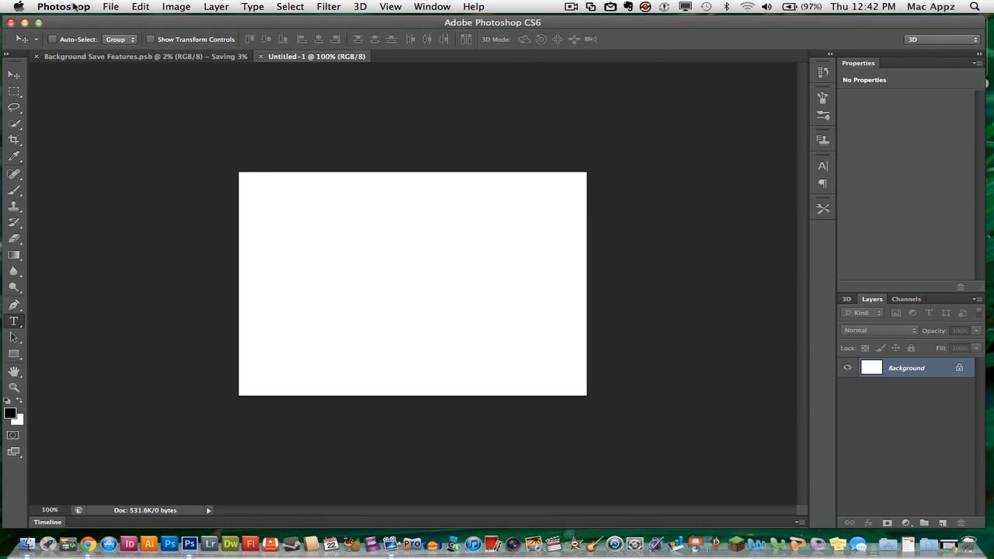
{"action": "mouse_move", "coordinate": [239, 218]}
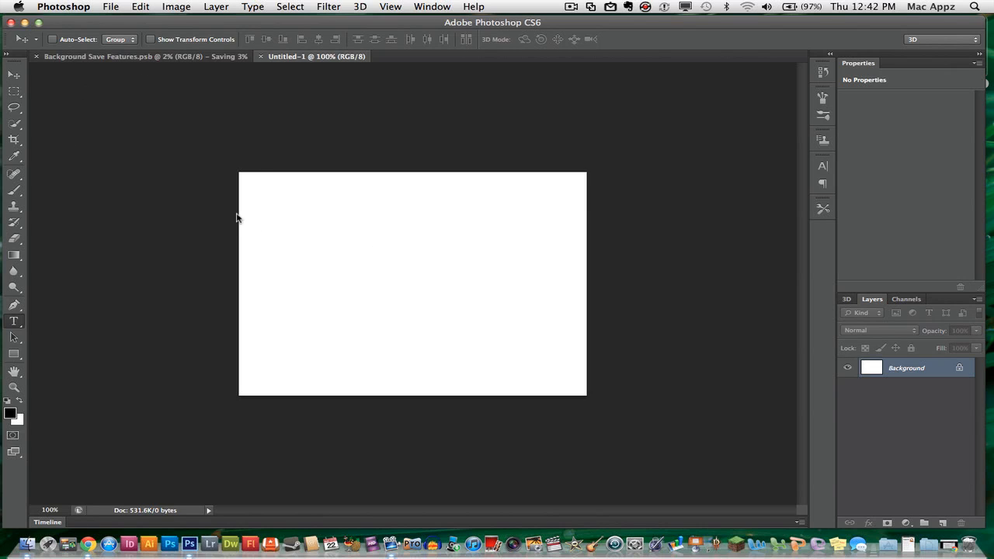
{"action": "mouse_move", "coordinate": [143, 250]}
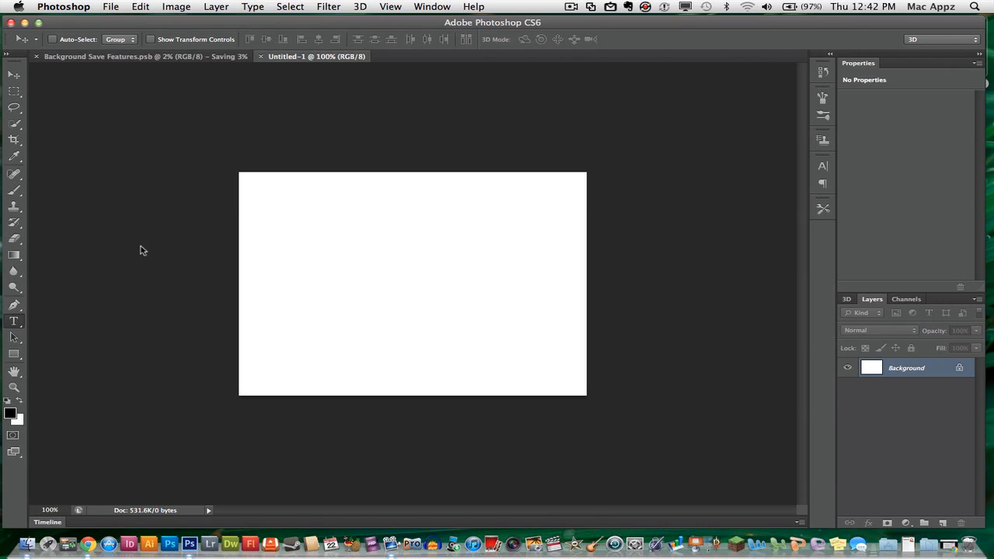
Select the Horizontal Type tool for the Untitled-1 document
{"action": "left_click", "coordinate": [14, 321]}
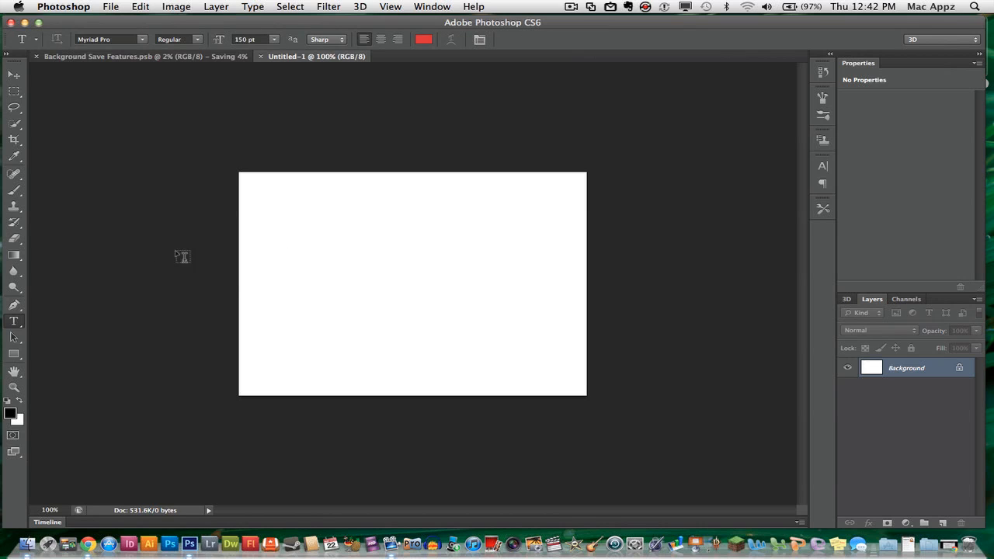
{"action": "mouse_move", "coordinate": [251, 235]}
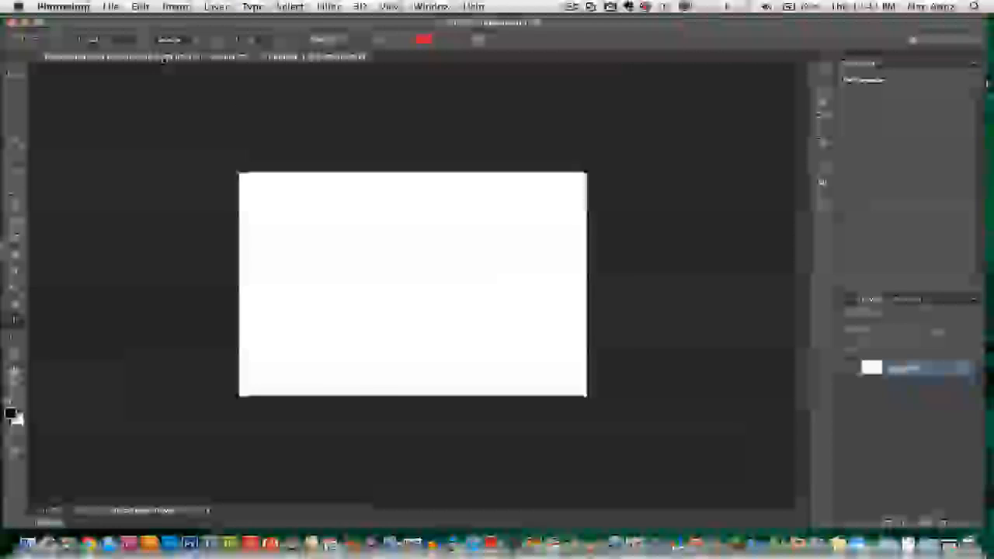
Set File Handling preferences to save recovery information every 5 minutes
{"action": "left_click", "coordinate": [64, 6]}
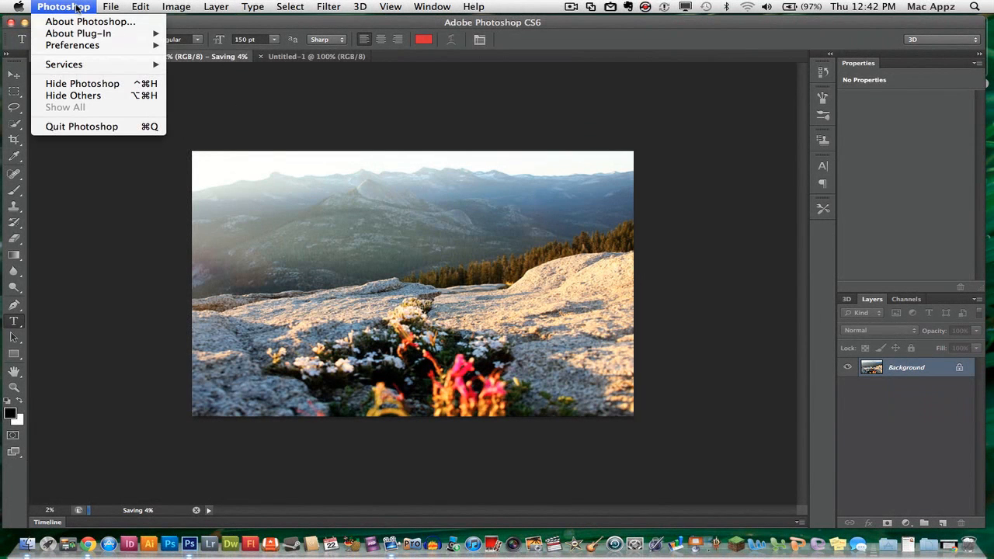
{"action": "mouse_move", "coordinate": [72, 45]}
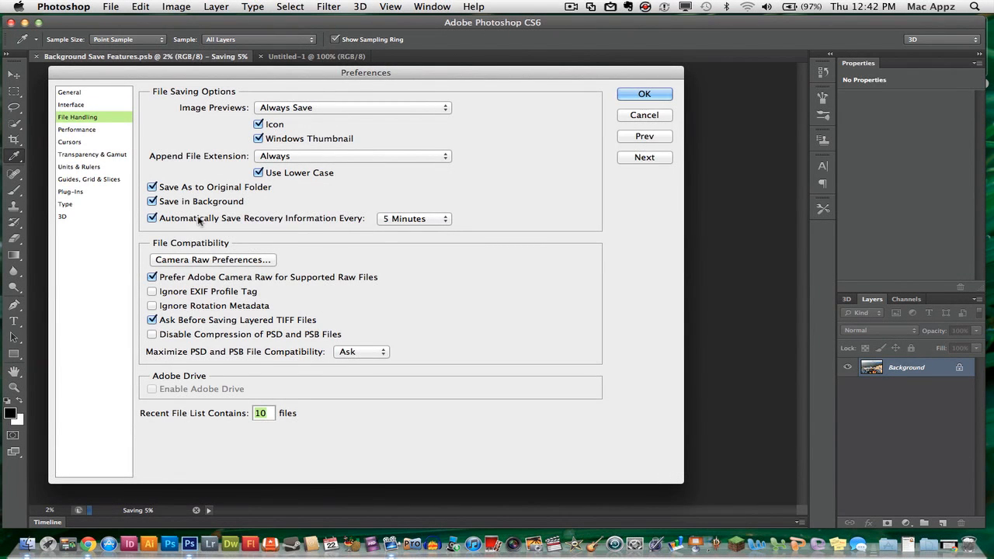
{"action": "left_click", "coordinate": [413, 219]}
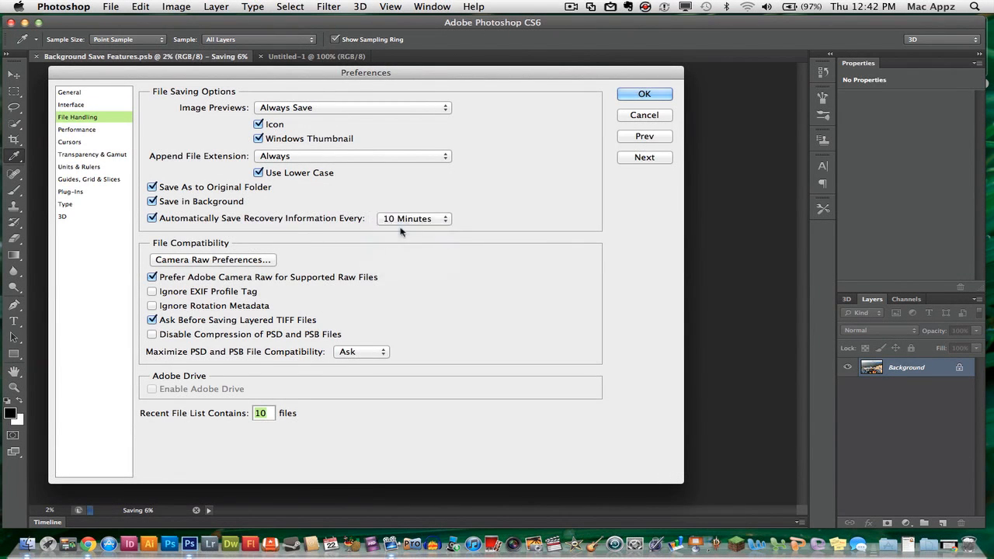
{"action": "left_click", "coordinate": [413, 219]}
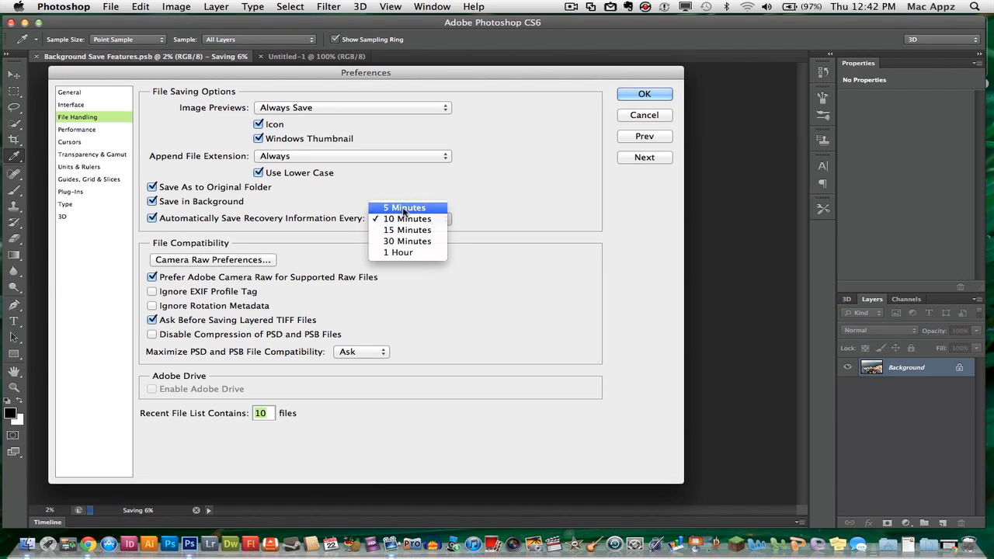
{"action": "left_click", "coordinate": [403, 207]}
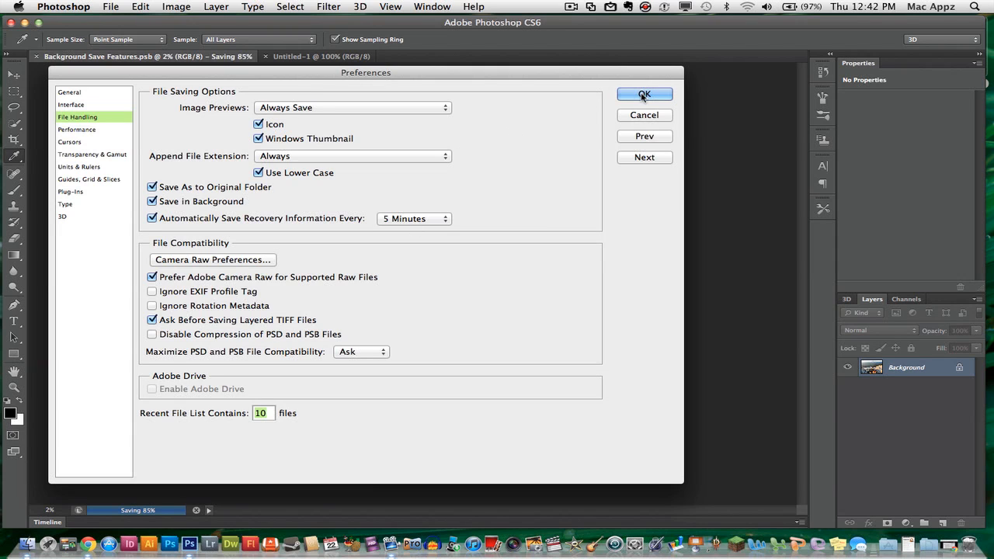
{"action": "left_click", "coordinate": [644, 94]}
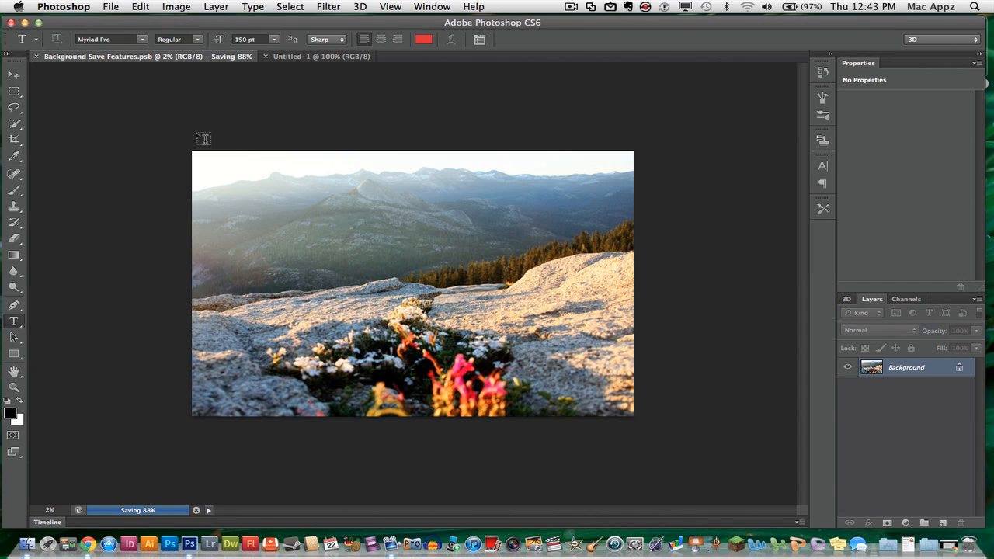
{"action": "mouse_move", "coordinate": [358, 164]}
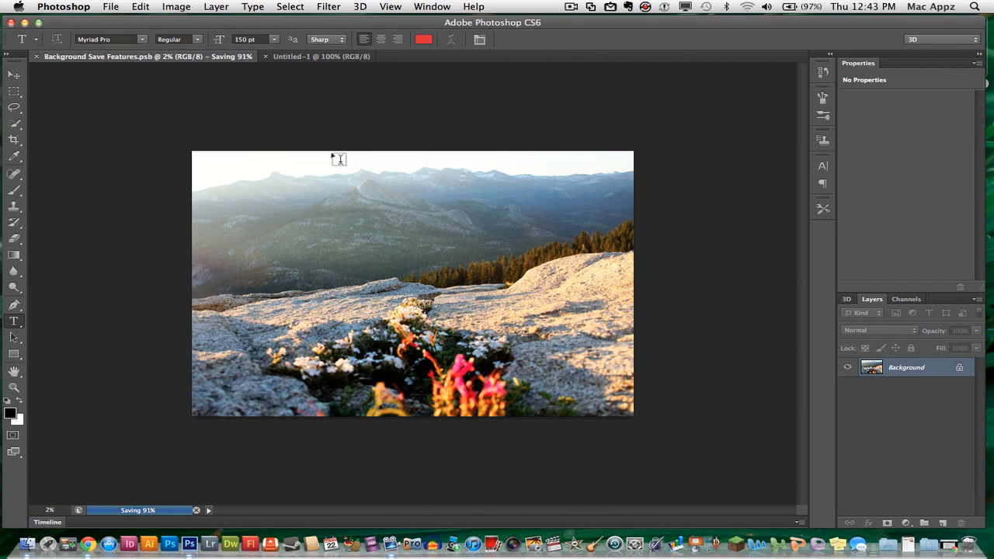
{"action": "mouse_move", "coordinate": [250, 64]}
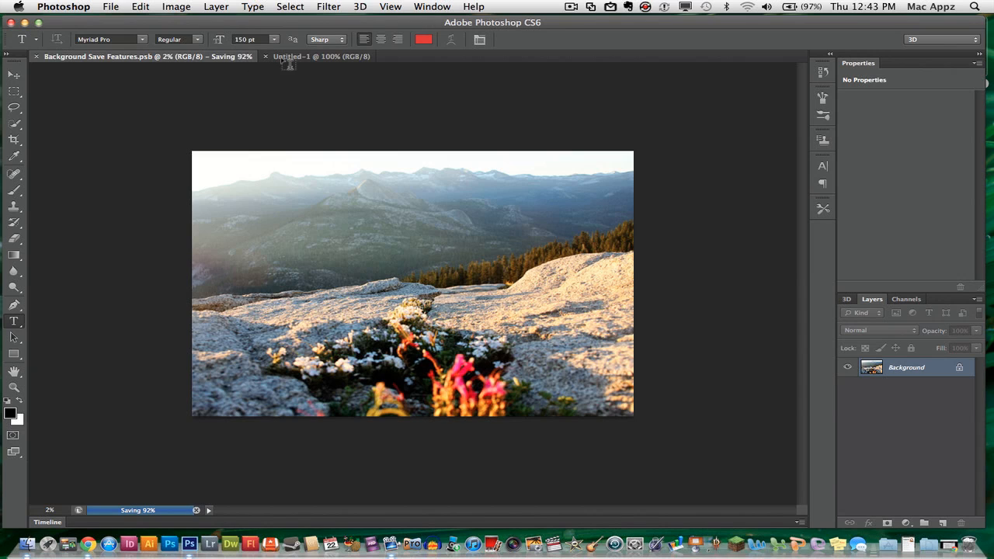
{"action": "mouse_move", "coordinate": [269, 131]}
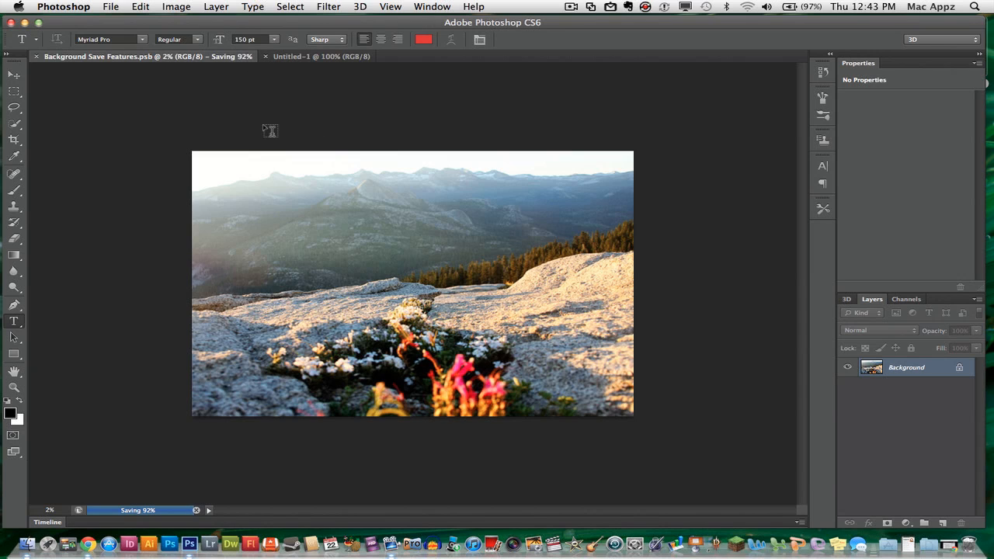
{"action": "mouse_move", "coordinate": [242, 107]}
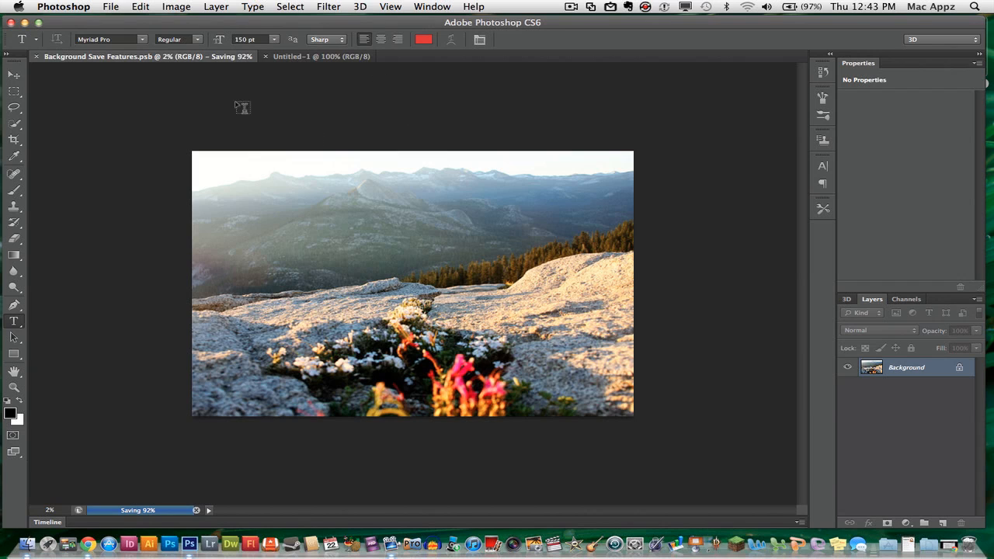
{"action": "mouse_move", "coordinate": [317, 67]}
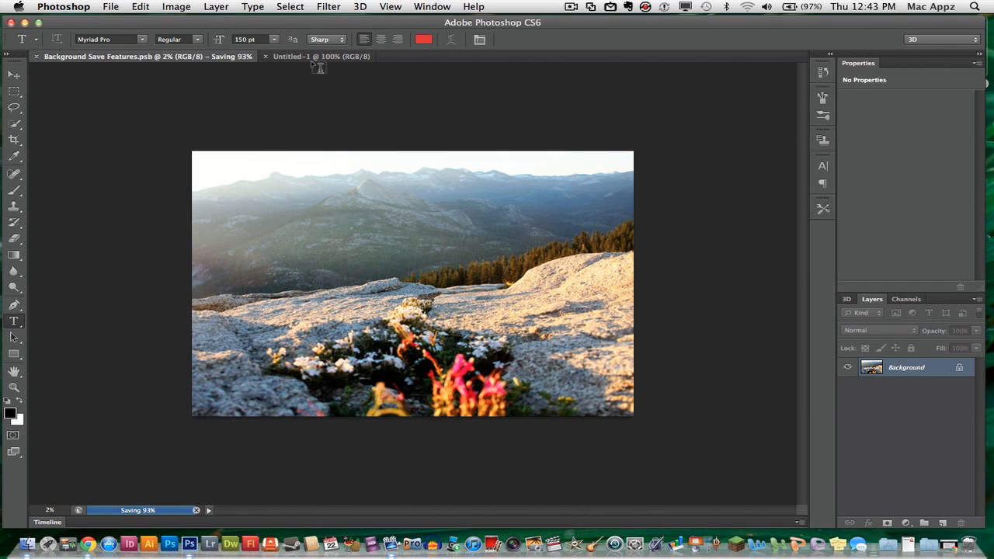